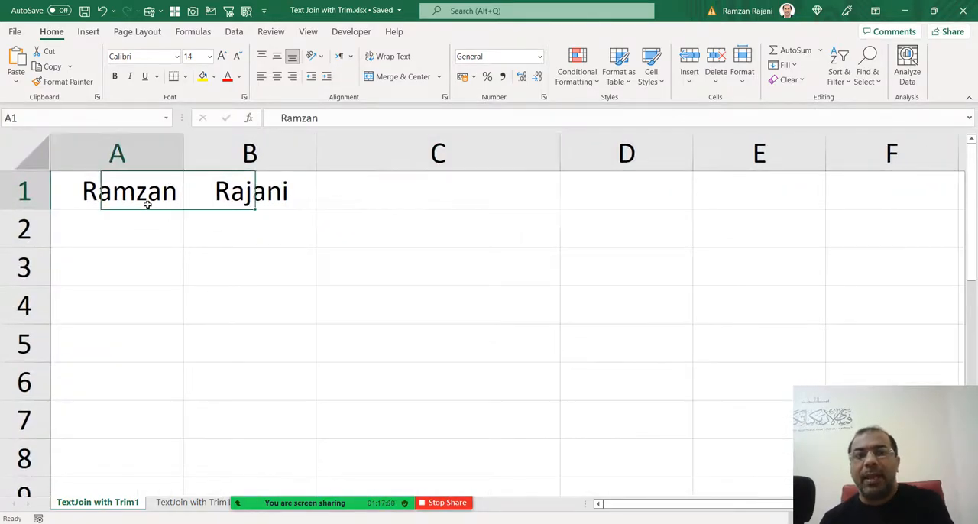
Inspect the names in A1 and B1 for extra spaces, then start =TEXTJOIN( in C1.
{"action": "left_click", "coordinate": [249, 191]}
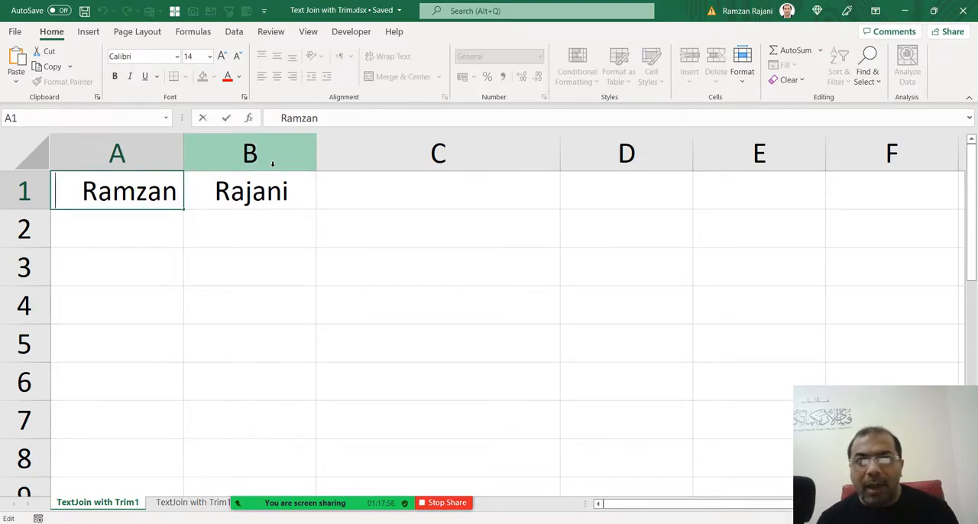
{"action": "left_click", "coordinate": [251, 192]}
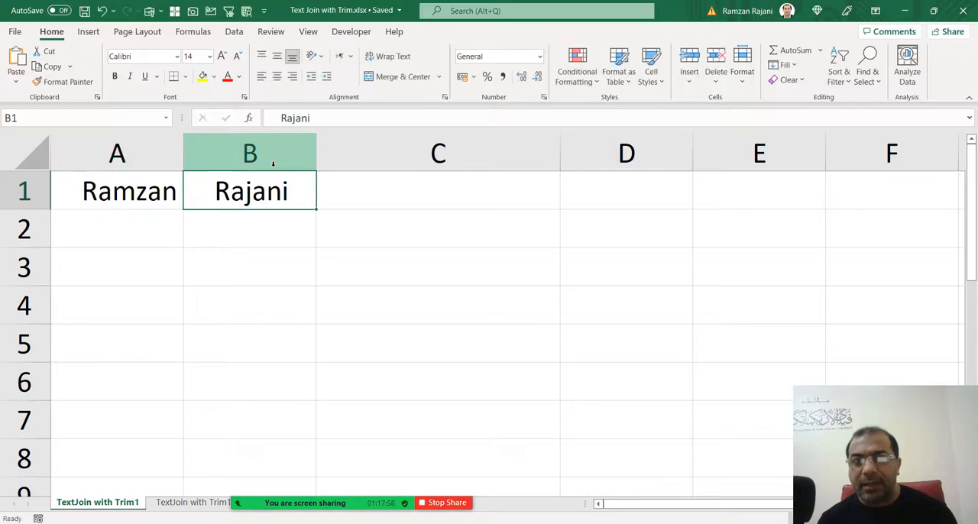
{"action": "double_click", "coordinate": [251, 191]}
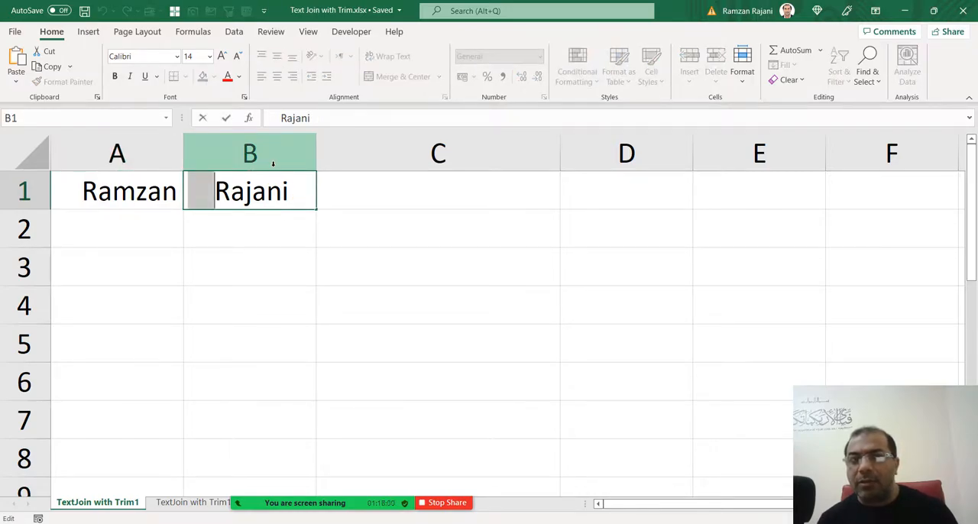
{"action": "left_click", "coordinate": [437, 191]}
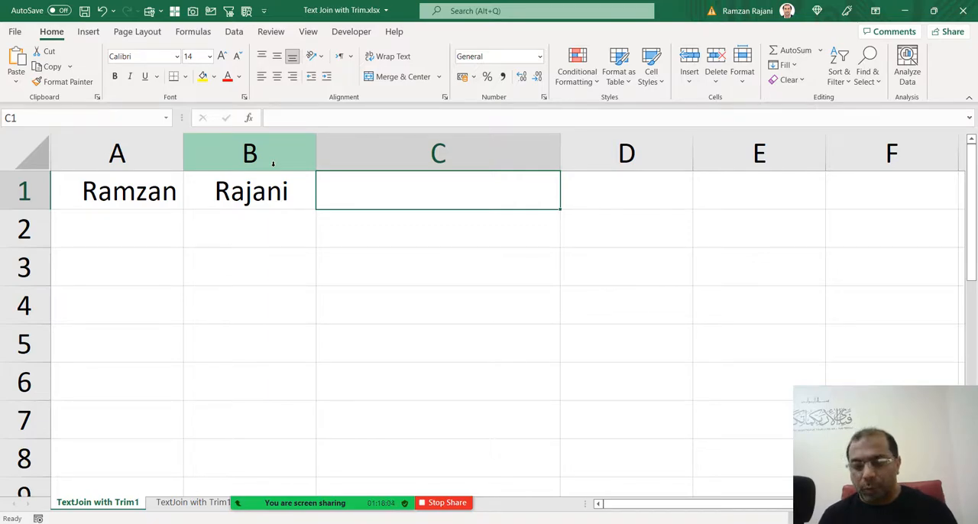
{"action": "type", "text": "=tr"}
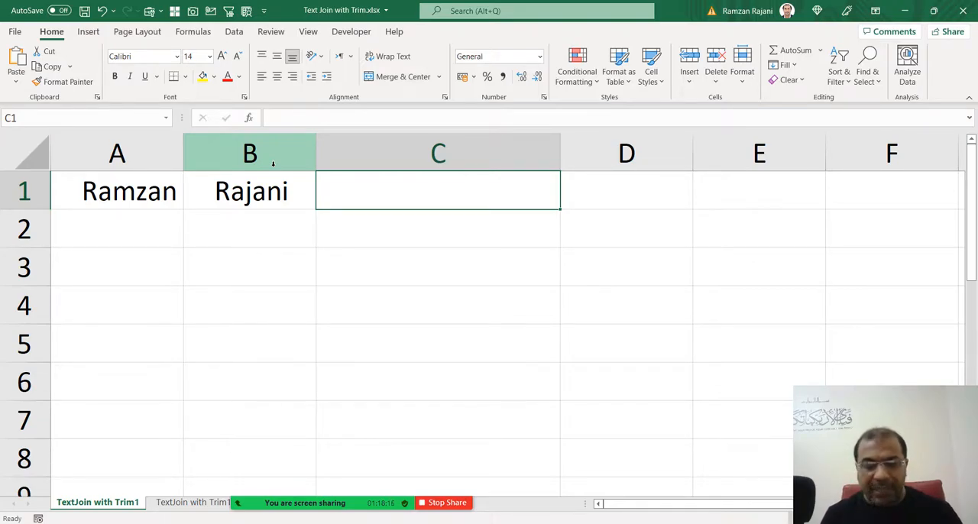
{"action": "type", "text": "=te"}
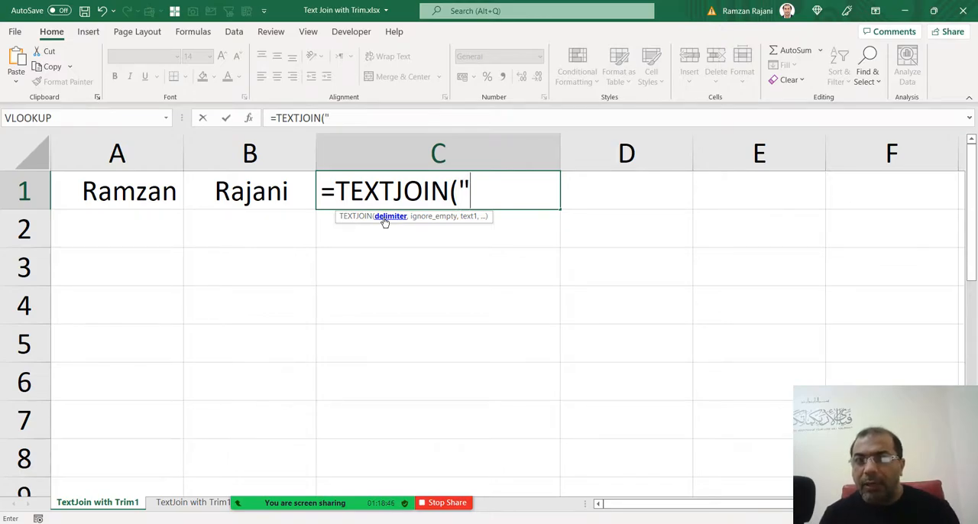
Complete =TEXTJOIN(" ",,A1:B1) in C1 so it shows Ramzan Rajani with extra spaces.
{"action": "type", "text": "\" \""}
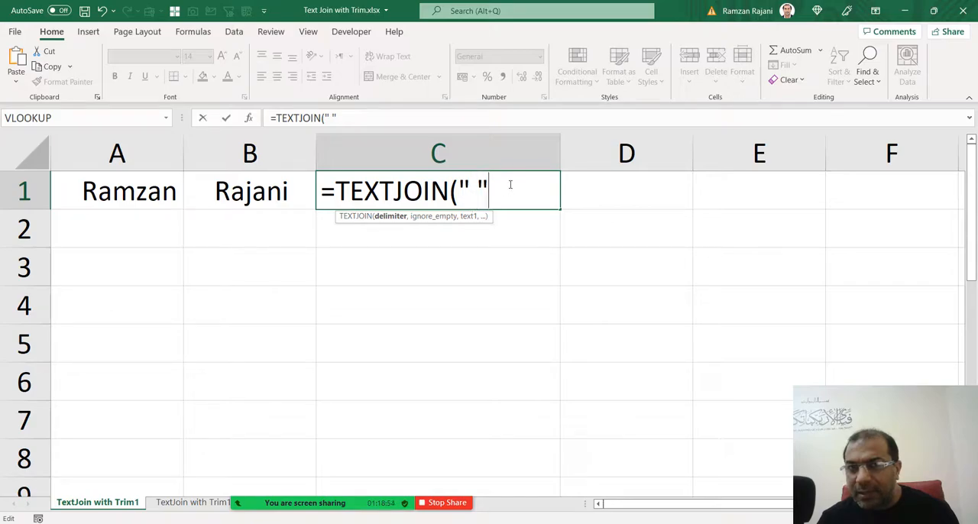
{"action": "type", "text": ","}
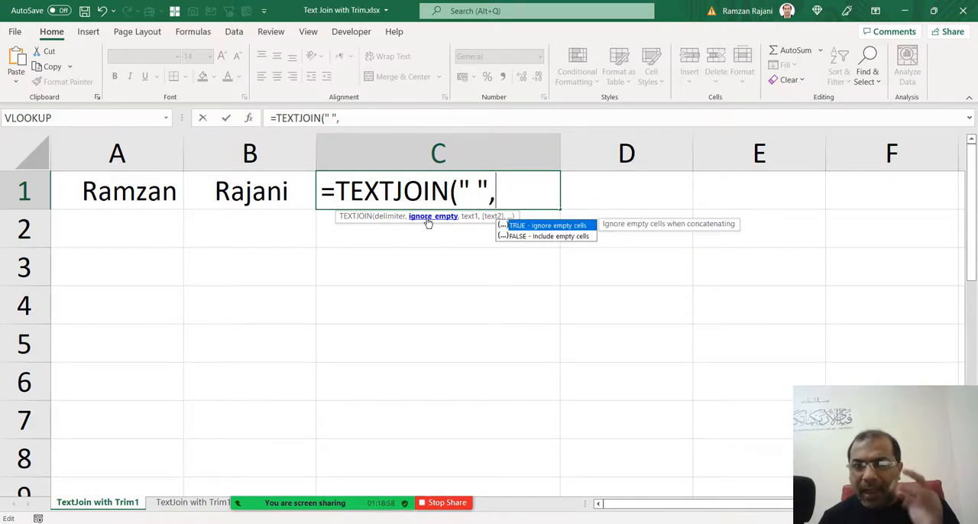
{"action": "type", "text": ","}
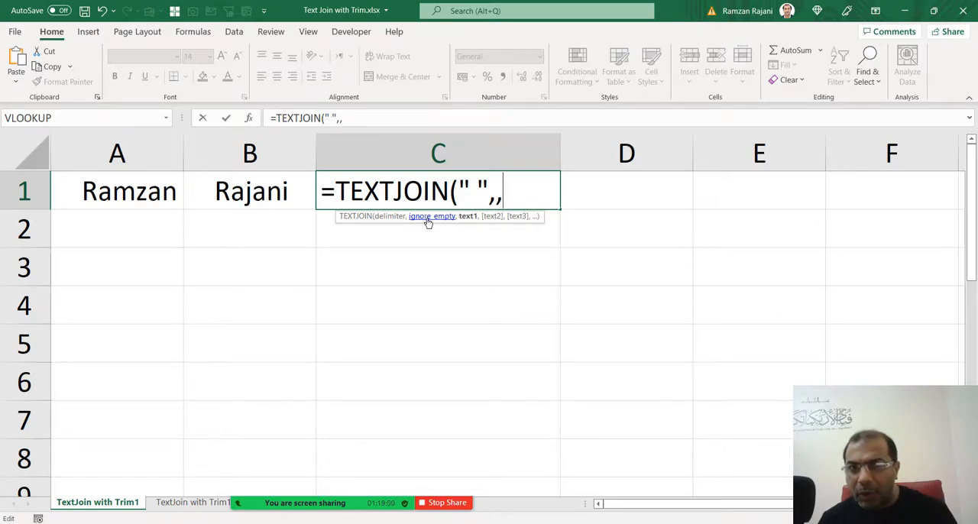
{"action": "mouse_move", "coordinate": [435, 223]}
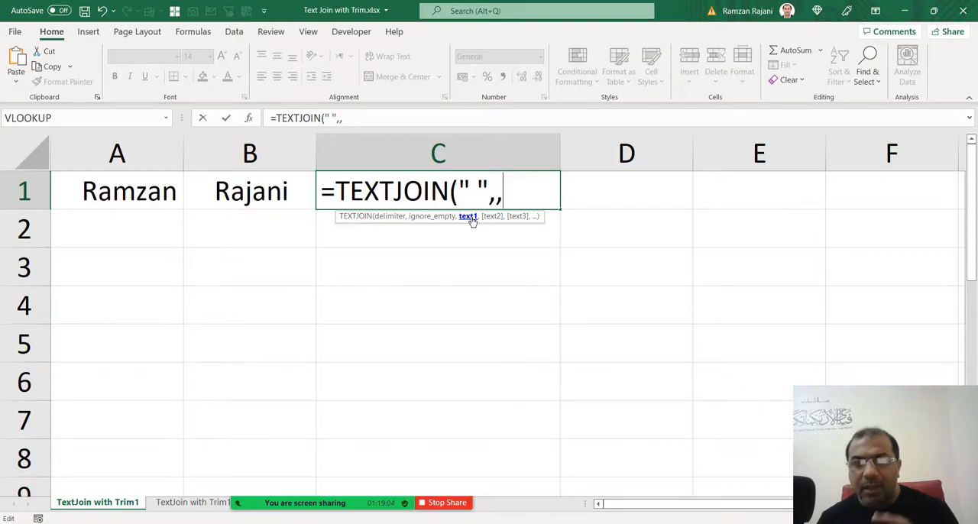
{"action": "left_click", "coordinate": [115, 191]}
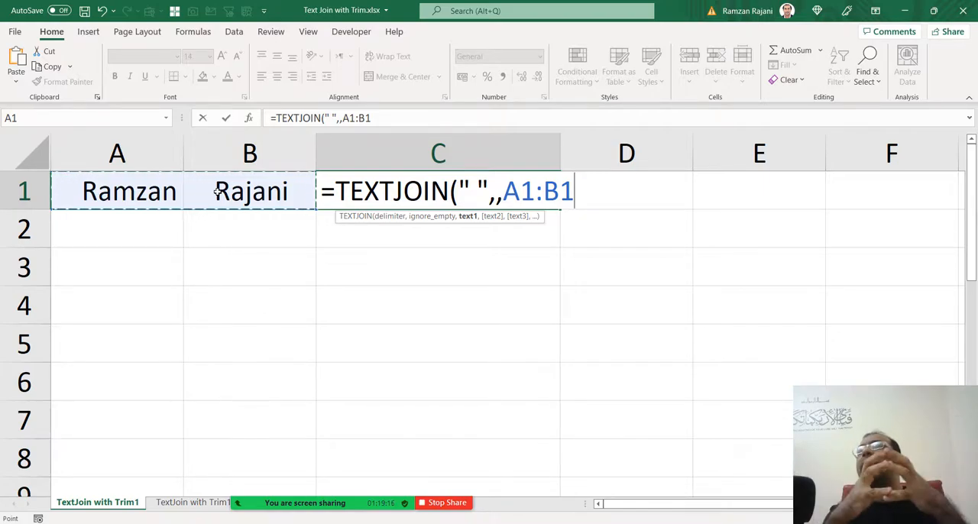
{"action": "key", "text": "Enter"}
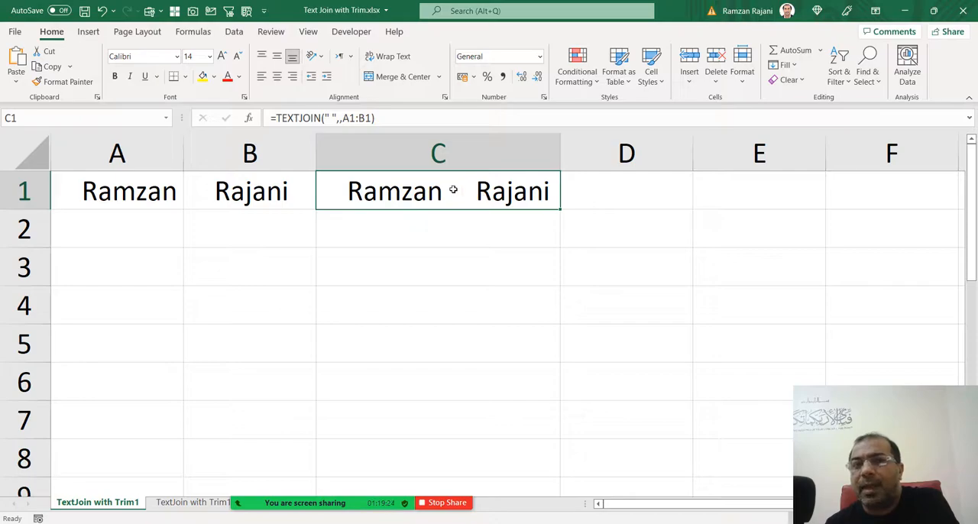
{"action": "left_click", "coordinate": [116, 192]}
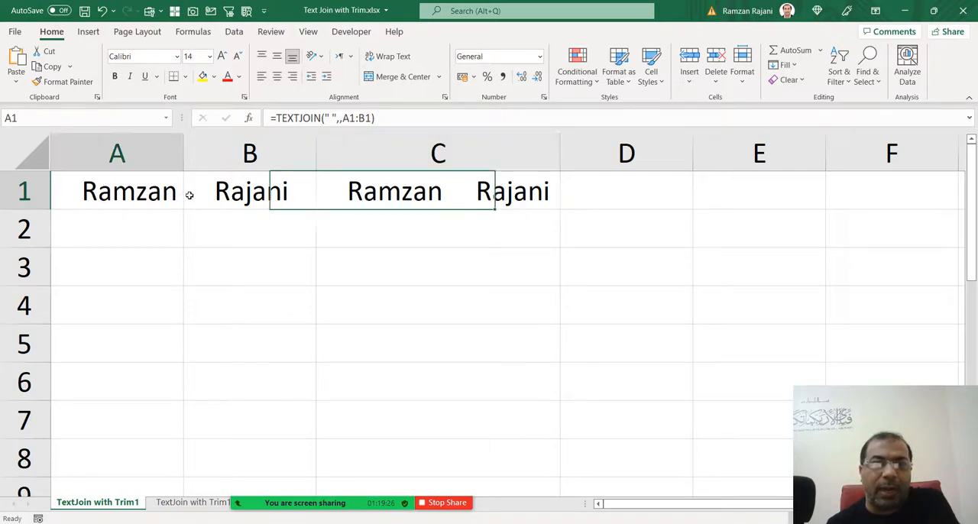
Fill the names down to row 3 and the join formula into C2, then begin a TRIM wrapper in C2.
{"action": "left_click_drag", "start_coordinate": [116, 191], "coordinate": [251, 191]}
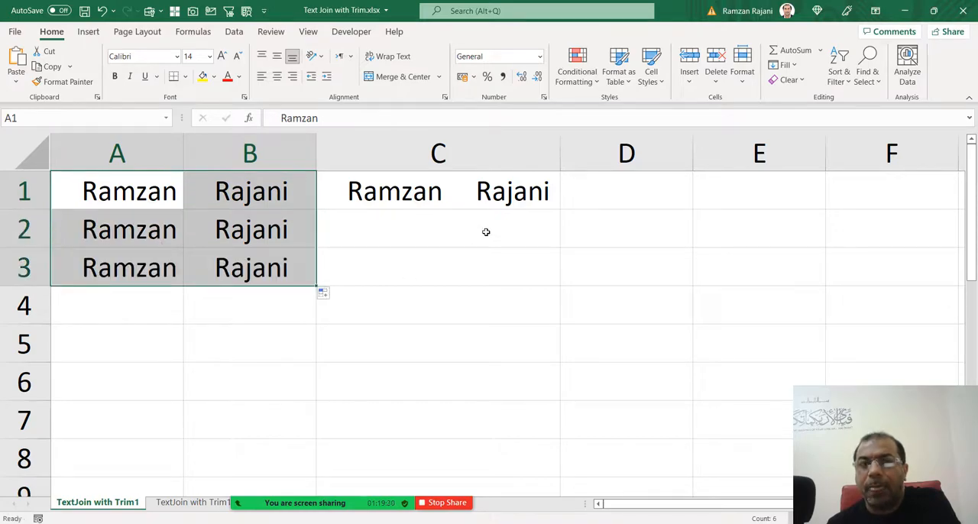
{"action": "left_click", "coordinate": [438, 191]}
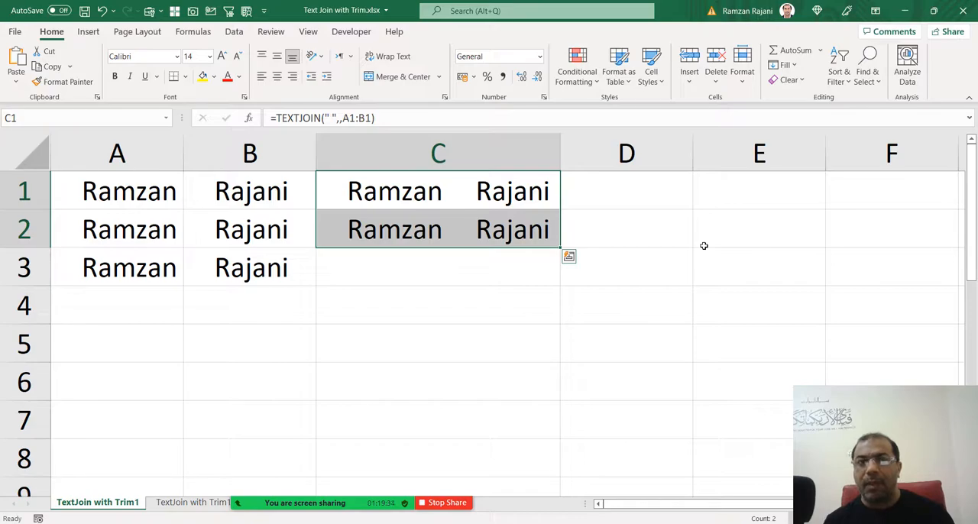
{"action": "left_click", "coordinate": [437, 229]}
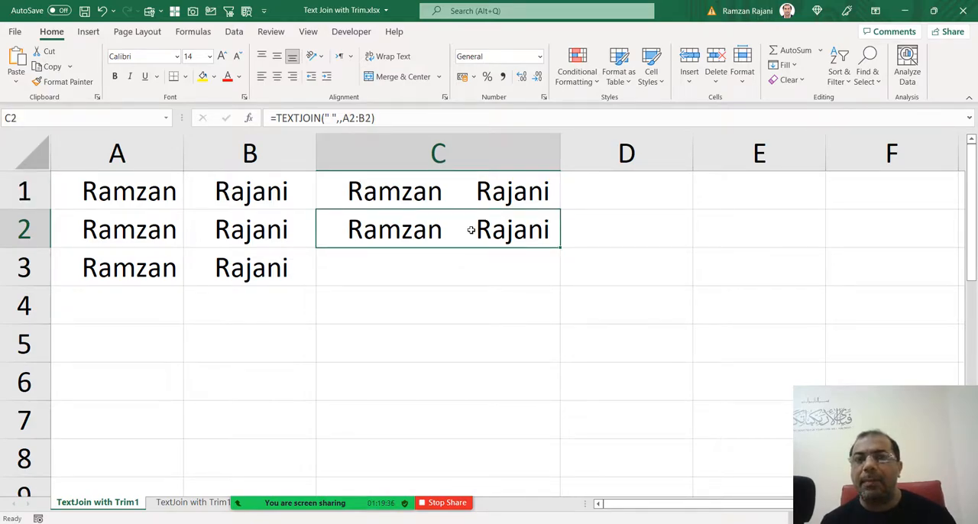
{"action": "double_click", "coordinate": [437, 229]}
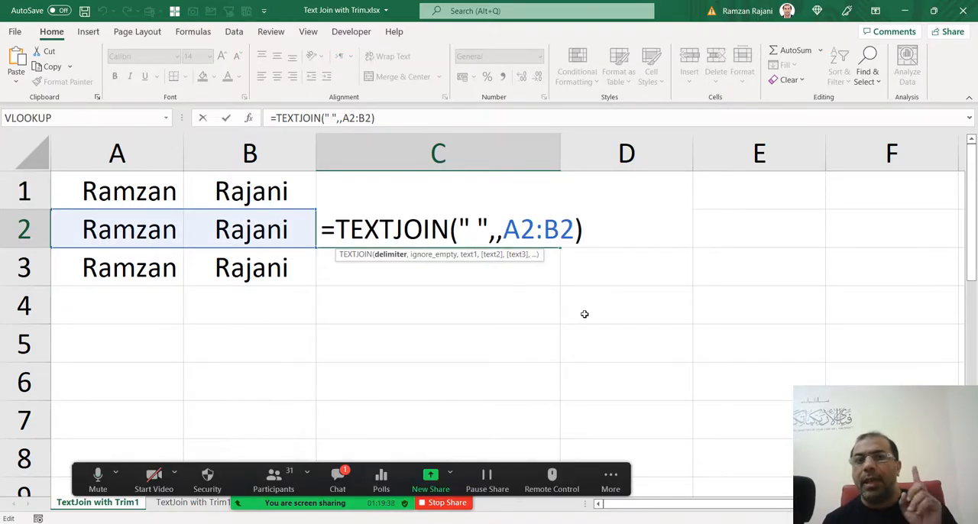
{"action": "mouse_move", "coordinate": [567, 293]}
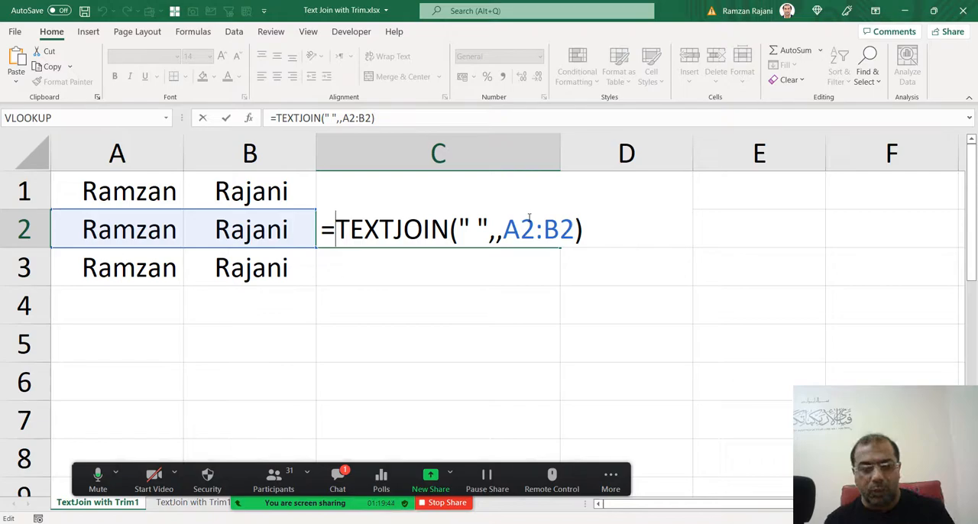
{"action": "type", "text": "trim("}
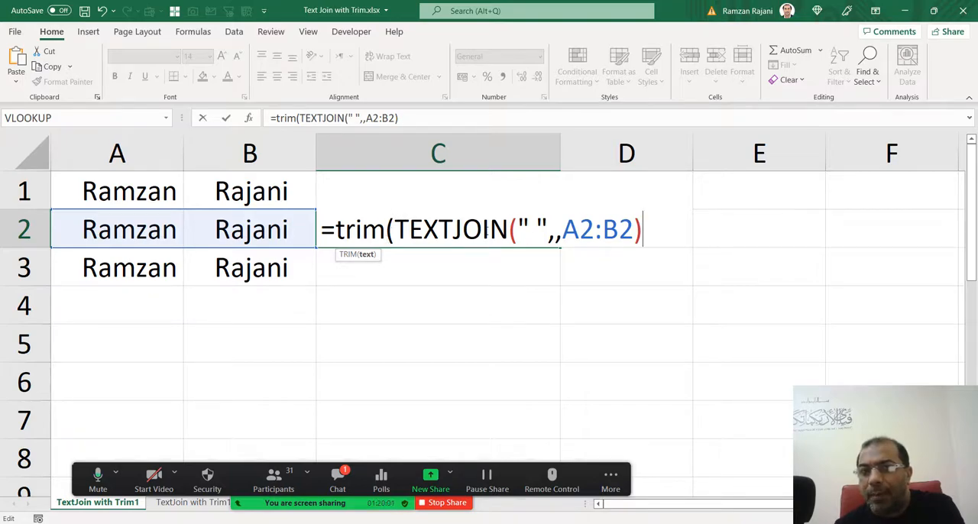
Finish =TRIM(TEXTJOIN(" ",,A2:B2)) in C2 so the joined name loses its extra spaces.
{"action": "type", "text": ")"}
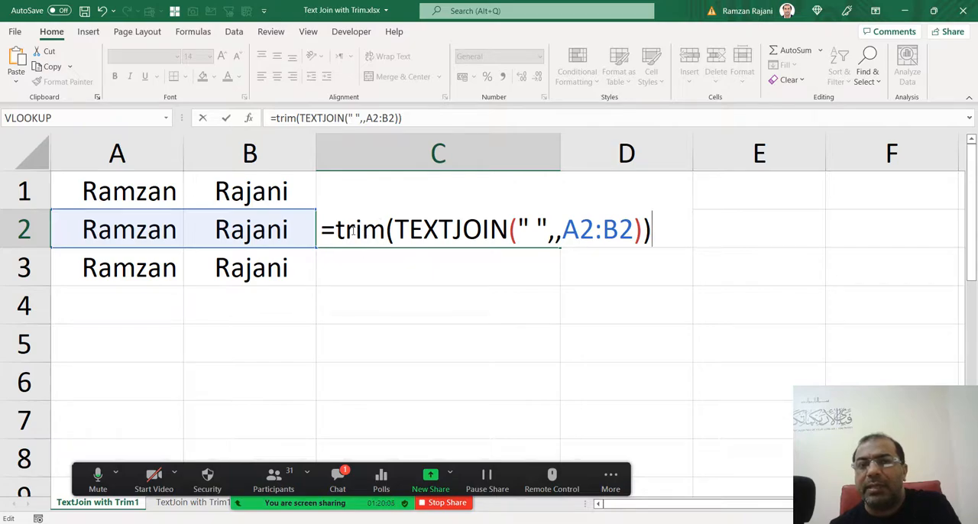
{"action": "key", "text": "Enter"}
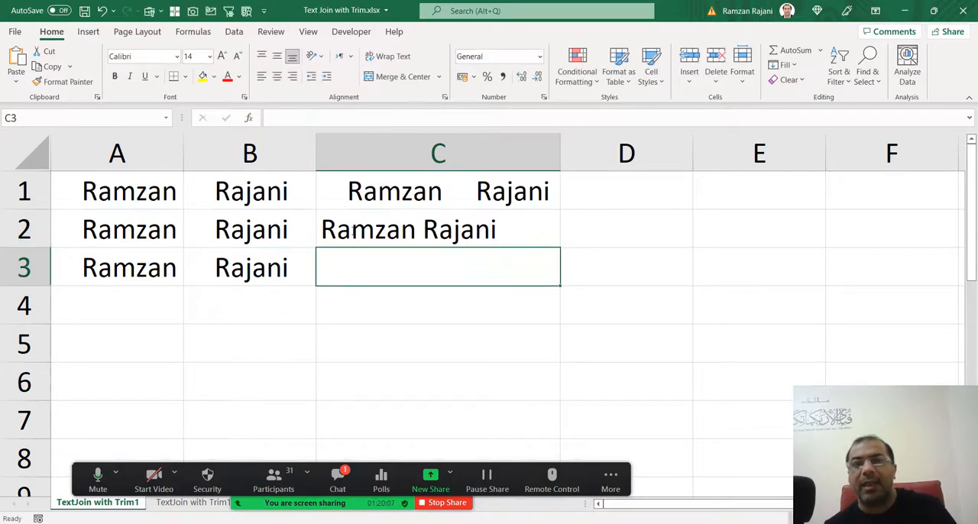
{"action": "mouse_move", "coordinate": [441, 232]}
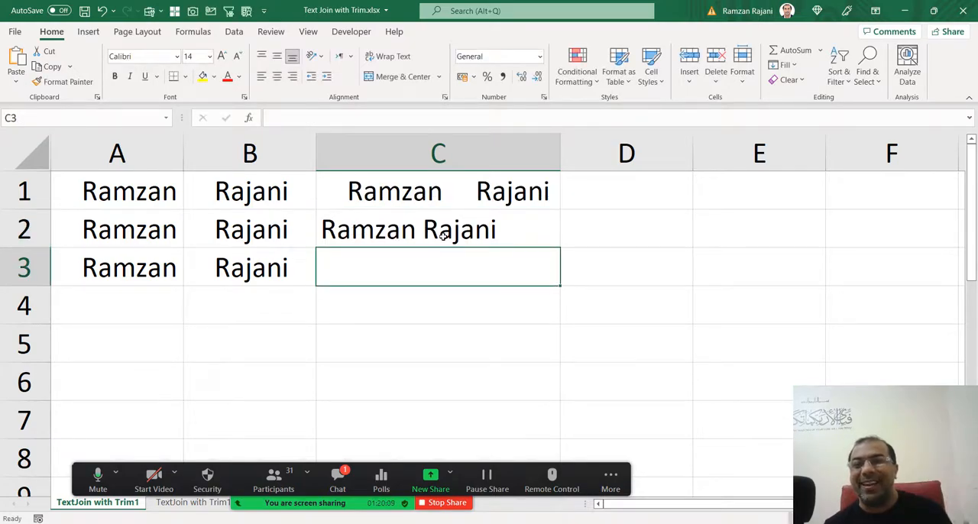
{"action": "left_click", "coordinate": [437, 229]}
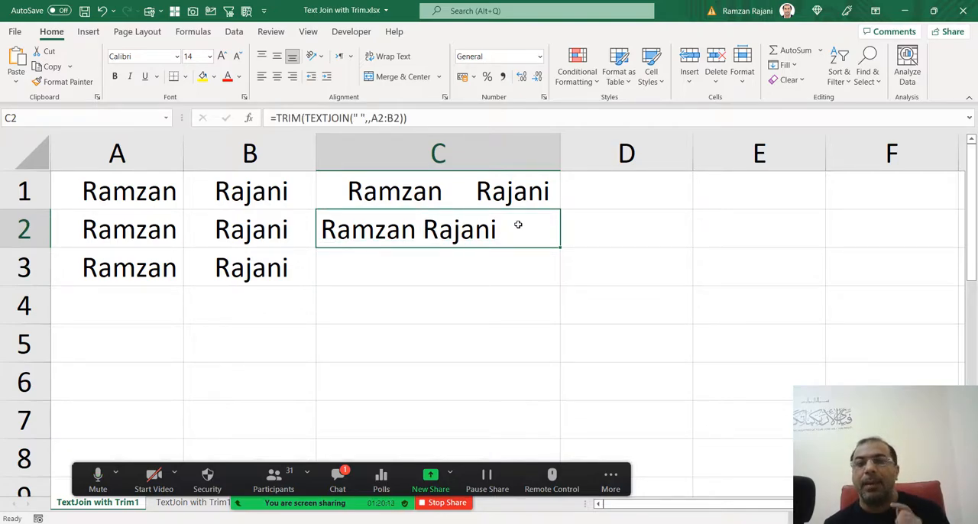
{"action": "left_click", "coordinate": [437, 191]}
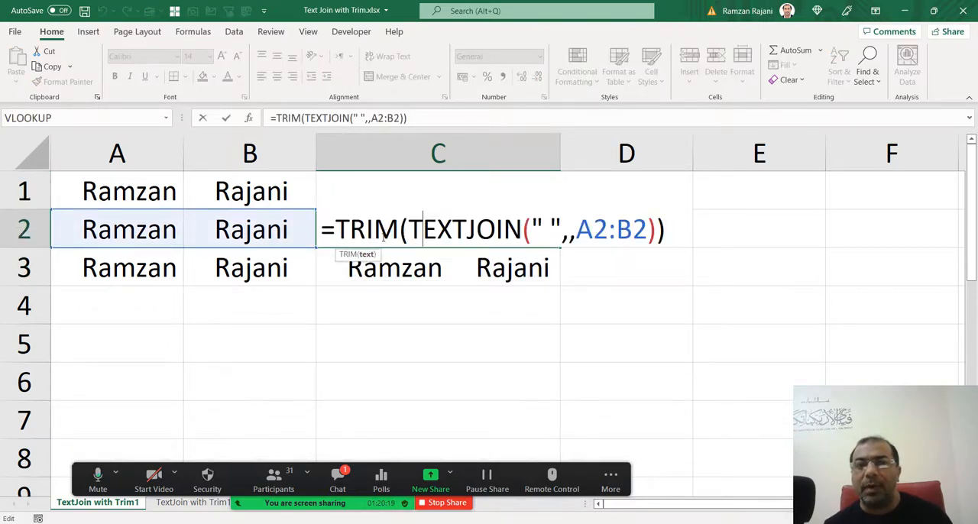
{"action": "key", "text": "Enter"}
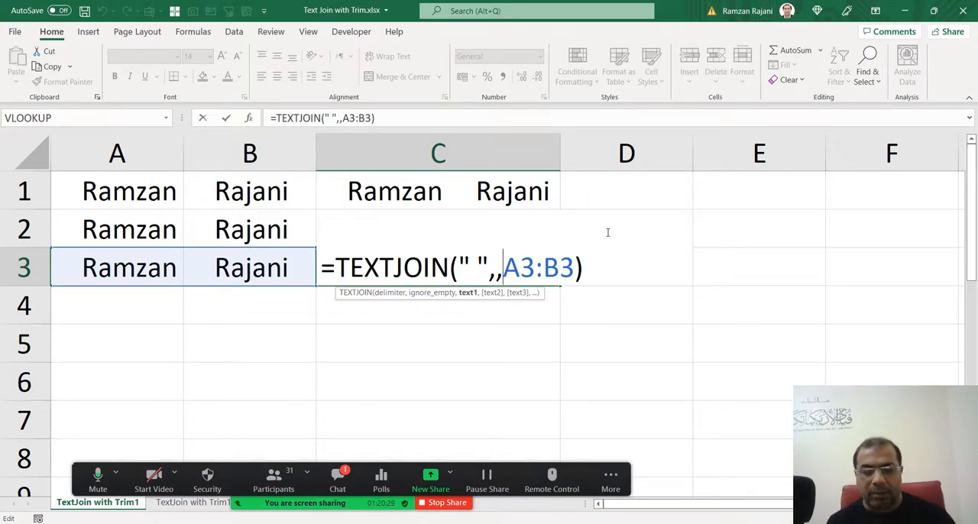
{"action": "type", "text": "trim("}
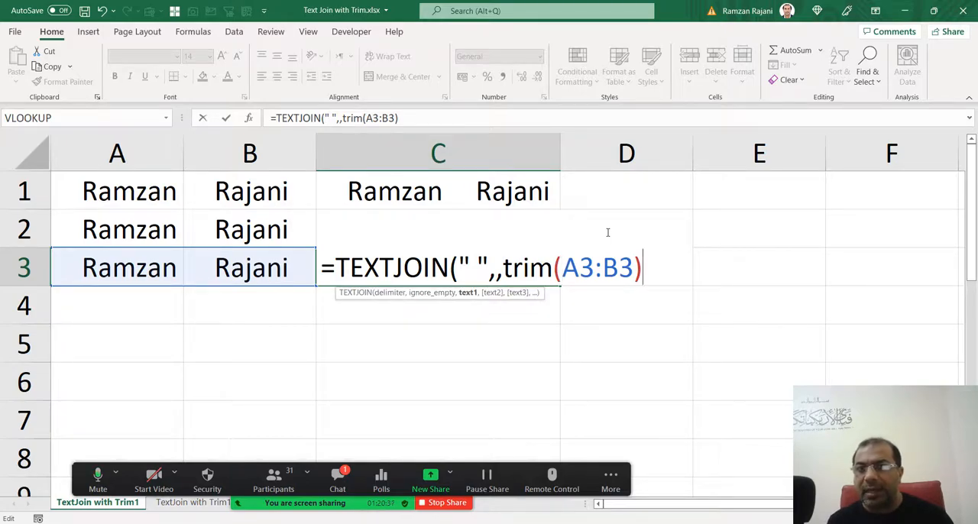
{"action": "key", "text": "Enter"}
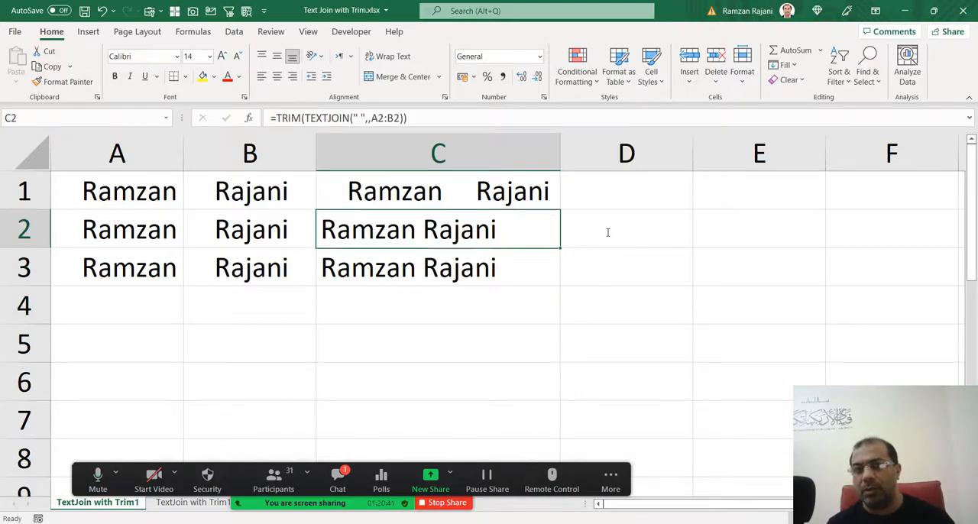
{"action": "left_click", "coordinate": [438, 267]}
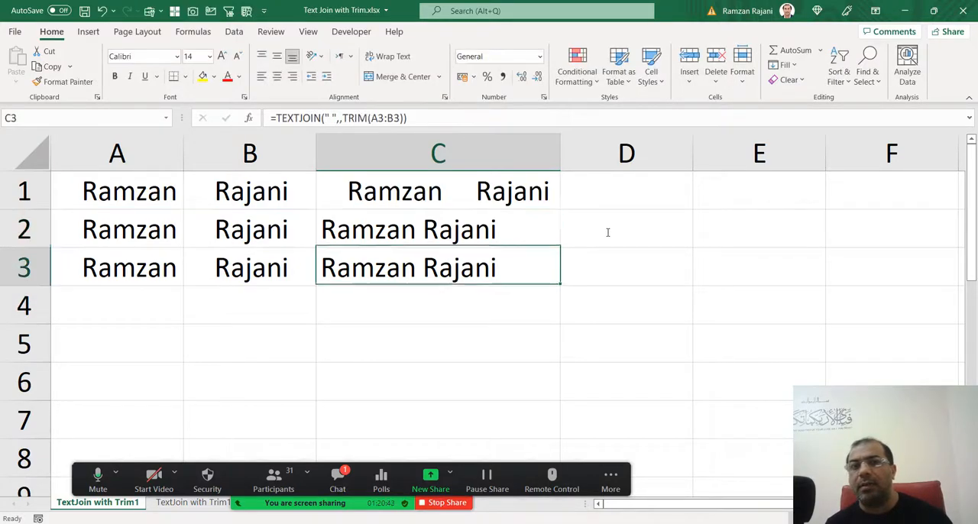
{"action": "double_click", "coordinate": [437, 267]}
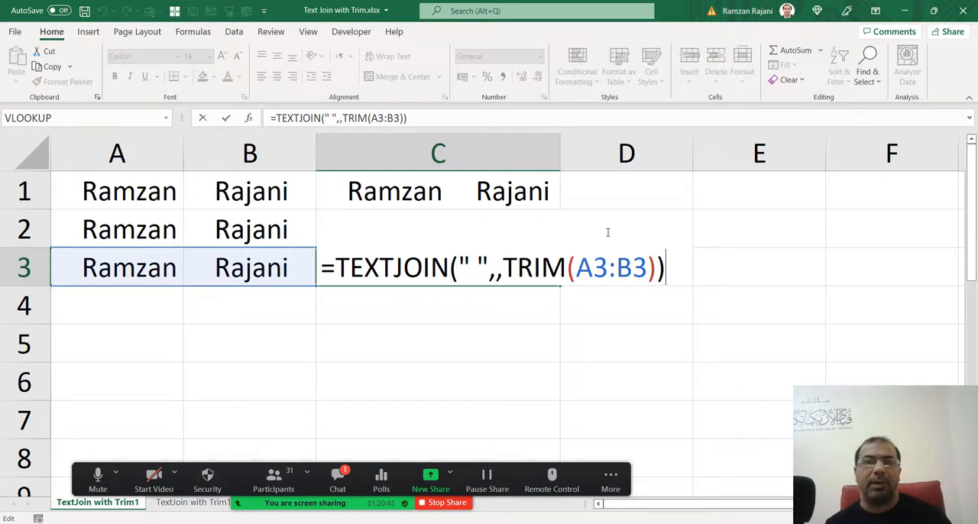
{"action": "key", "text": "Enter"}
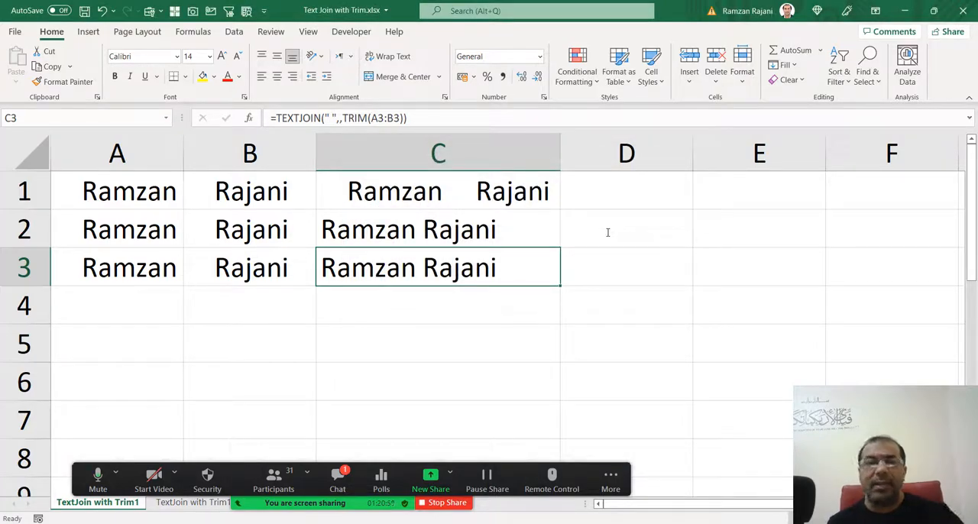
{"action": "left_click", "coordinate": [438, 229]}
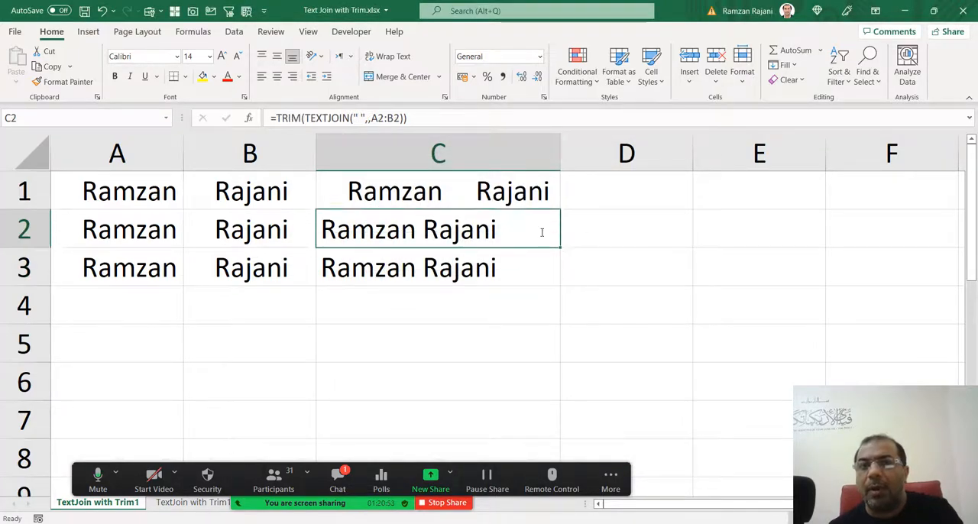